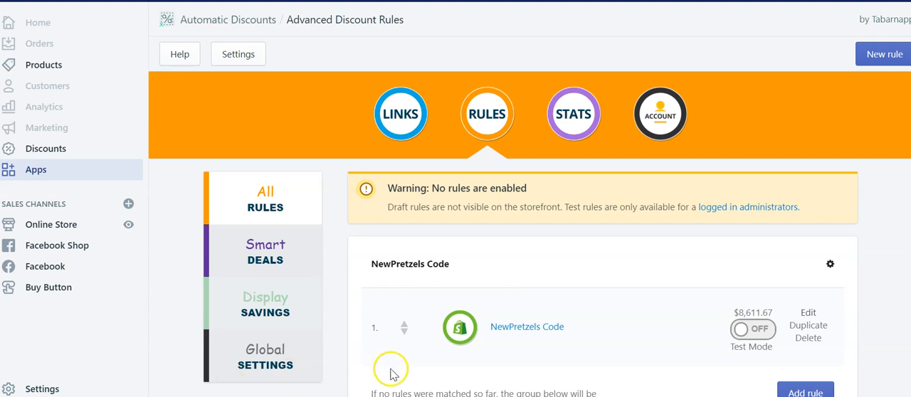
Open the Statistics page from the STATS circle and highlight the statistics start date
left_click(574, 114)
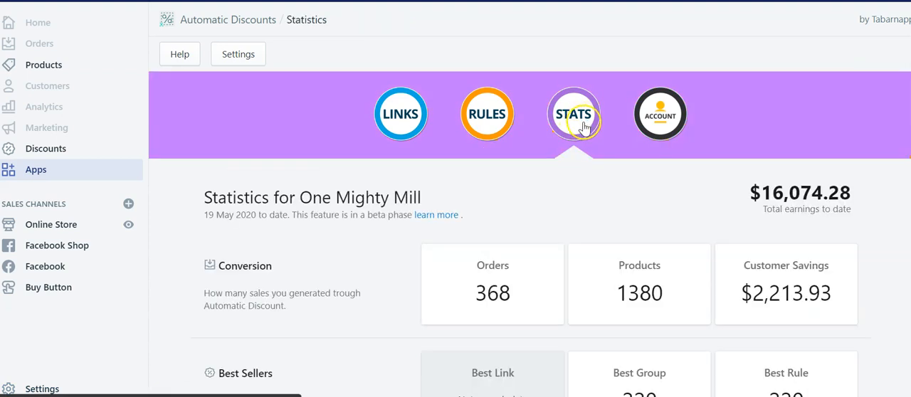
mouse_move(575, 217)
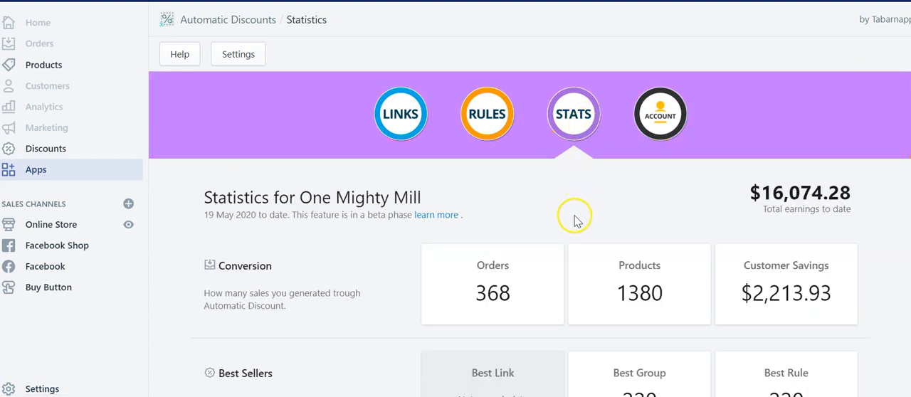
mouse_move(774, 221)
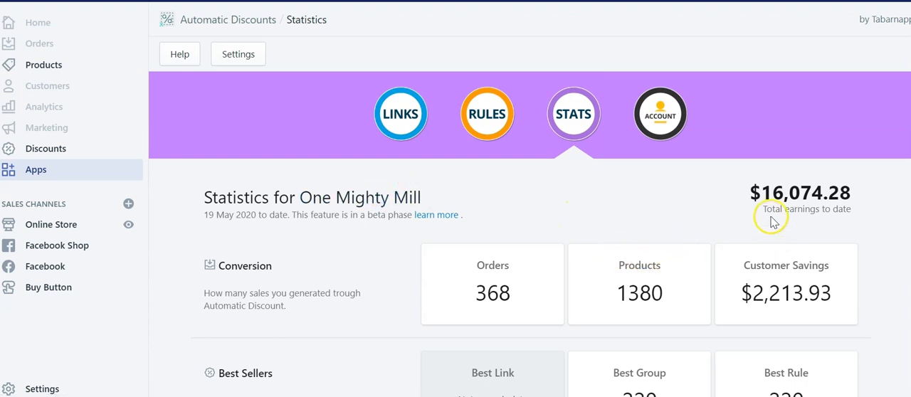
mouse_move(850, 206)
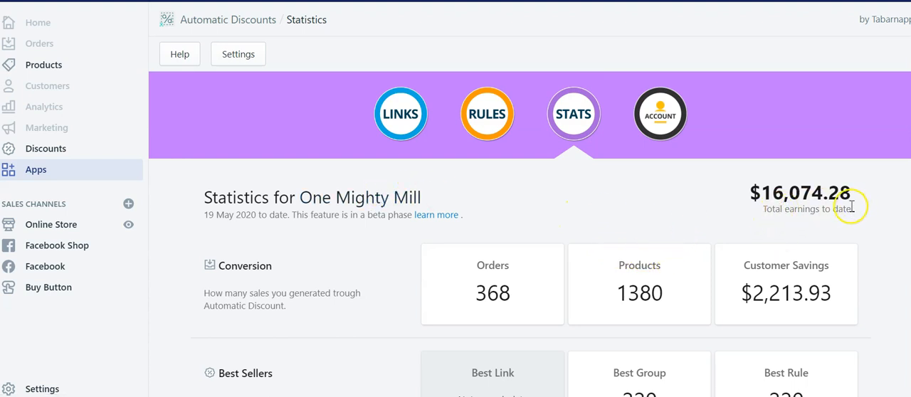
mouse_move(212, 218)
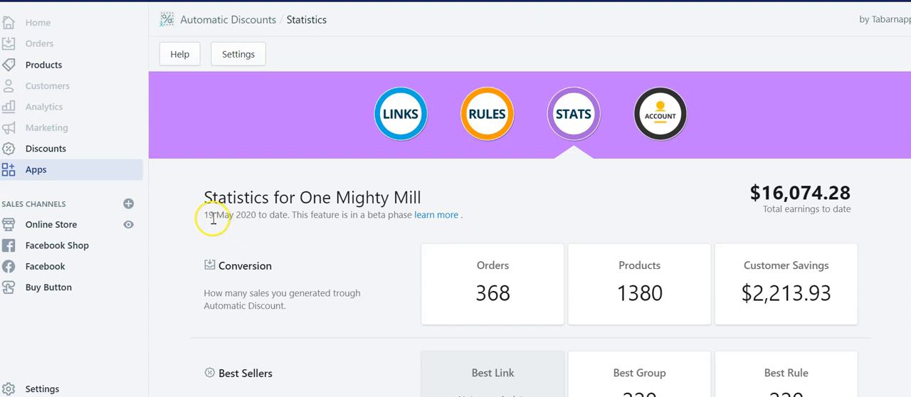
double_click(208, 215)
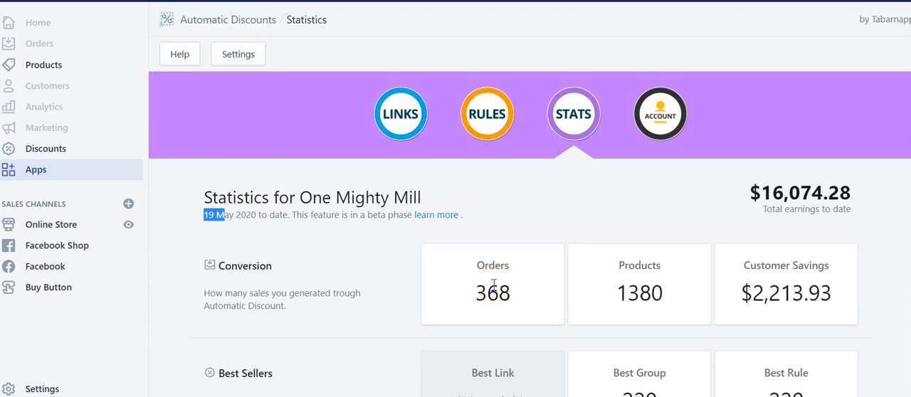
scroll("down", 3)
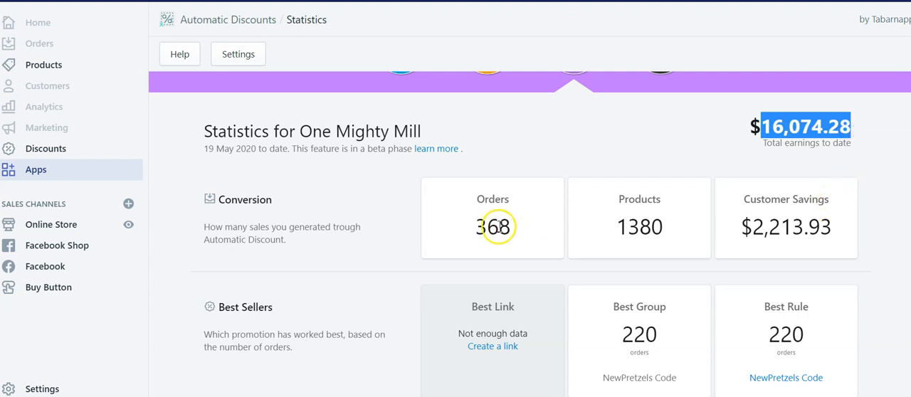
mouse_move(638, 226)
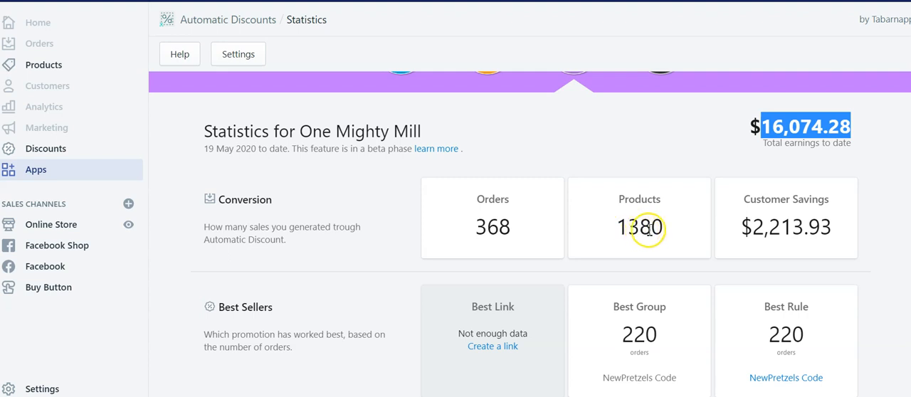
mouse_move(832, 230)
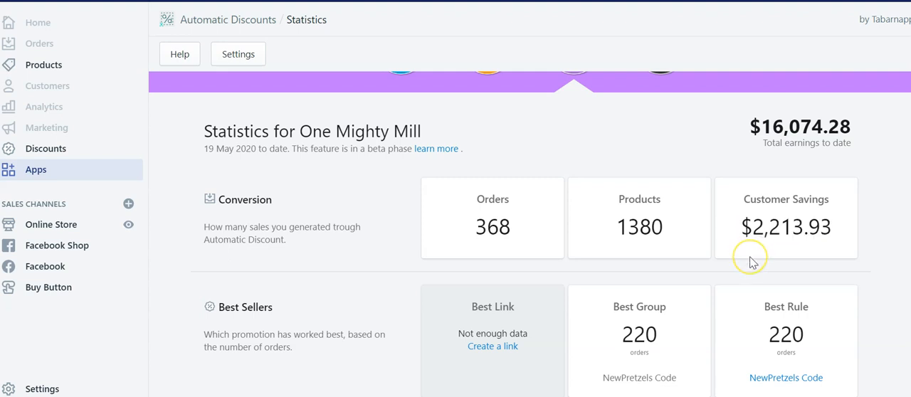
mouse_move(738, 257)
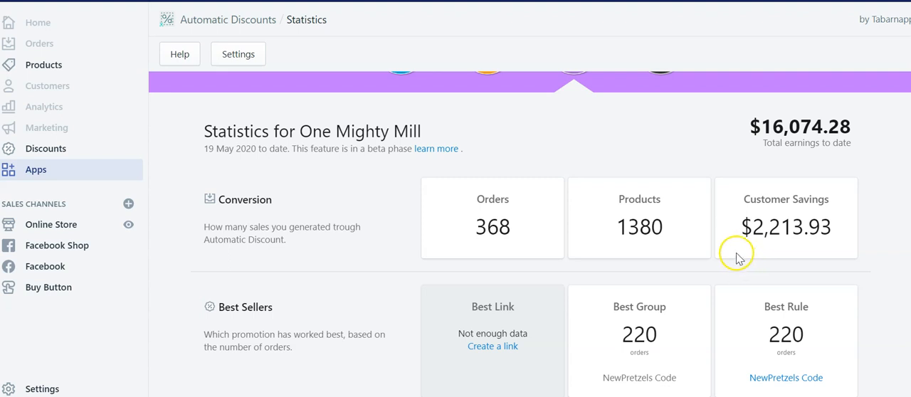
mouse_move(847, 239)
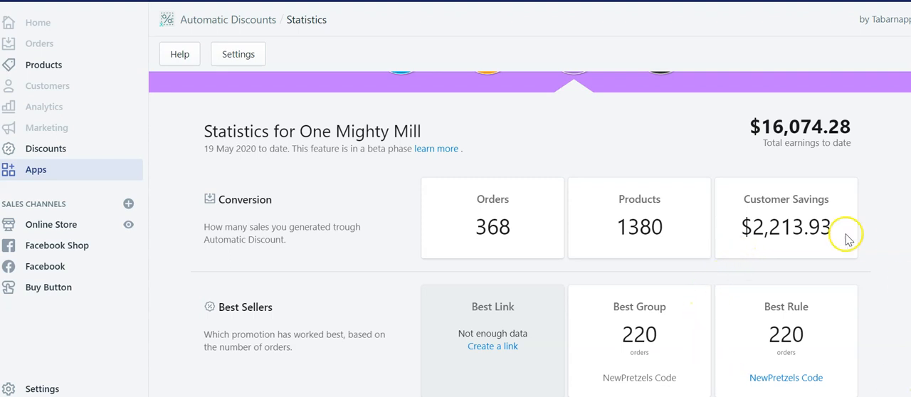
mouse_move(733, 291)
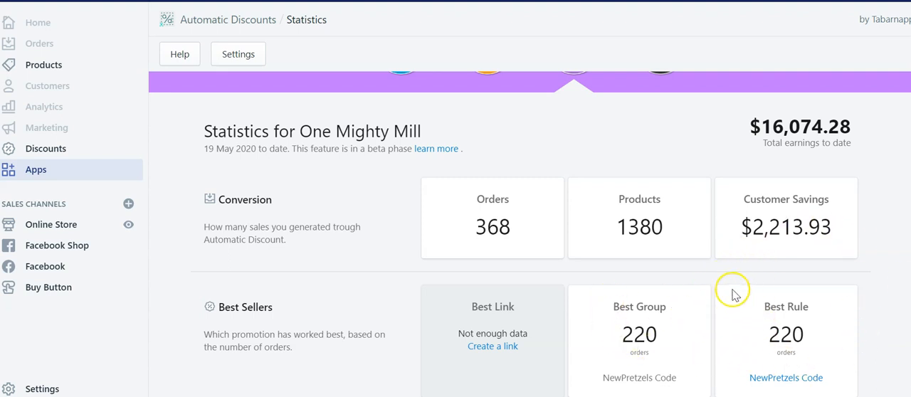
mouse_move(814, 309)
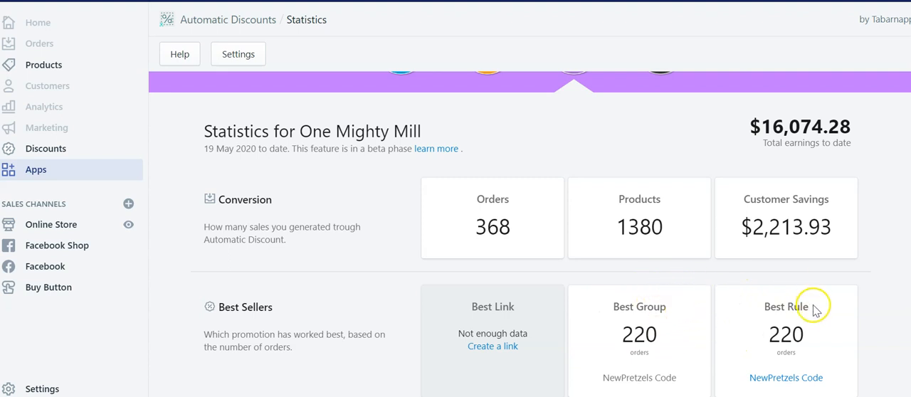
mouse_move(509, 324)
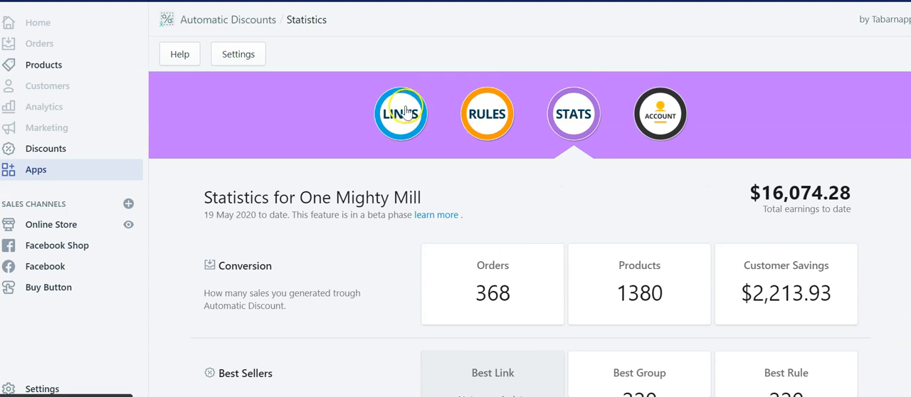
scroll("down", 3)
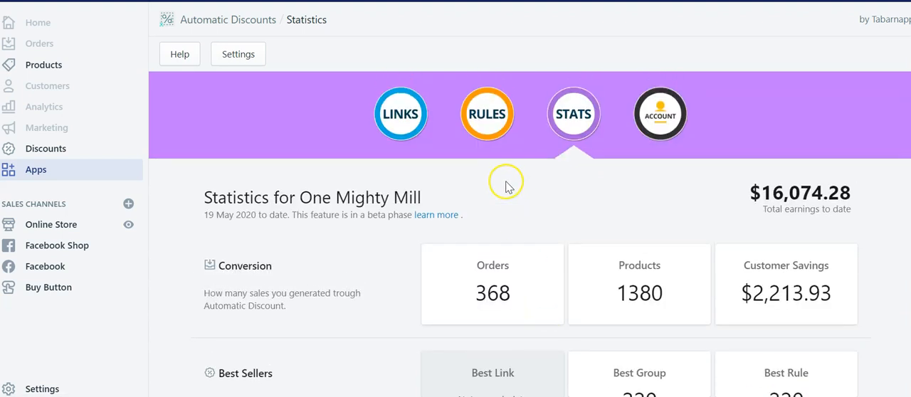
scroll("down", 3)
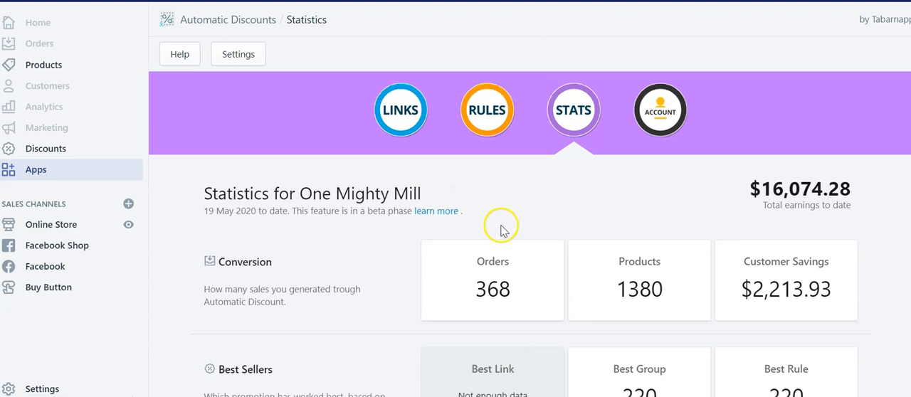
scroll("down", 3)
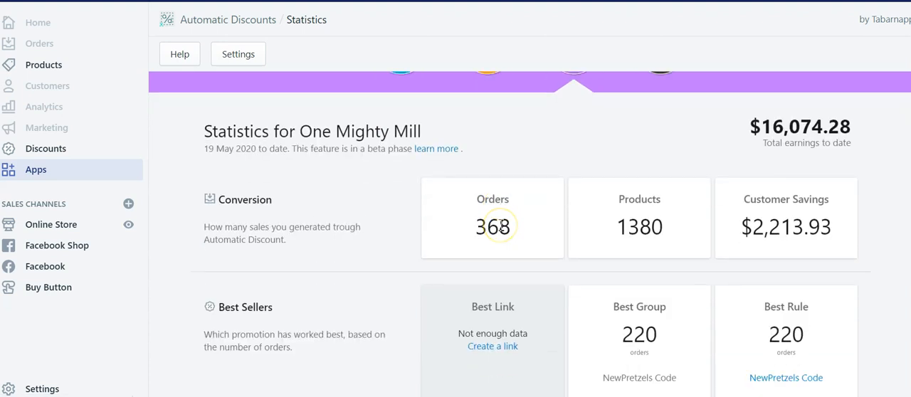
mouse_move(547, 214)
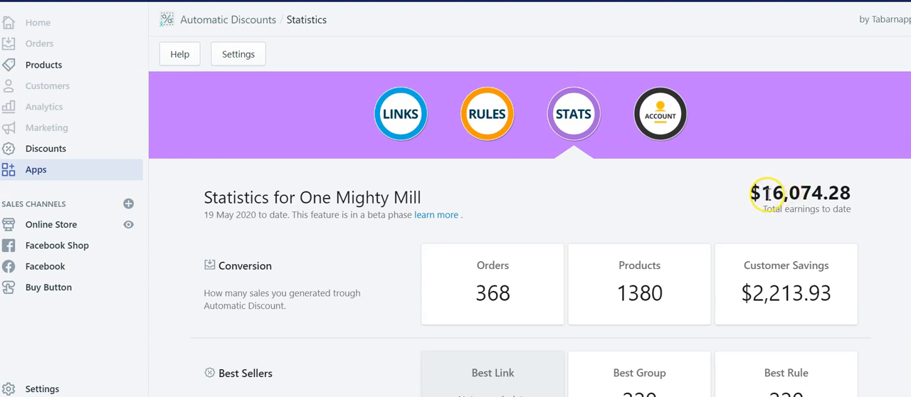
mouse_move(761, 224)
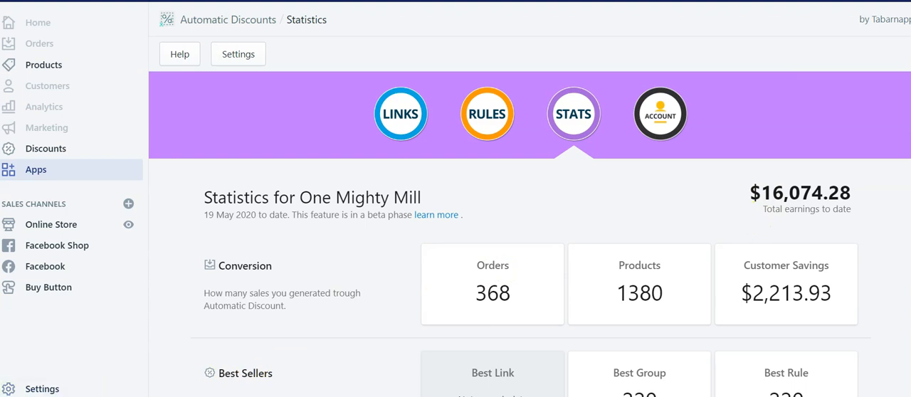
left_click(487, 113)
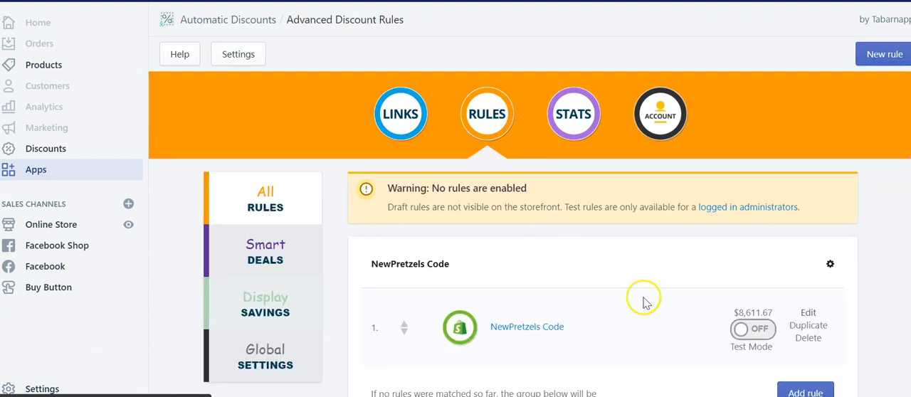
scroll("down", 3)
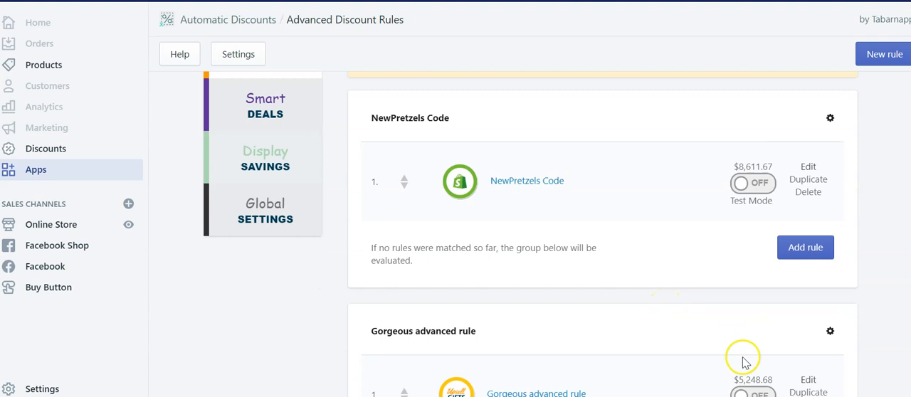
mouse_move(523, 385)
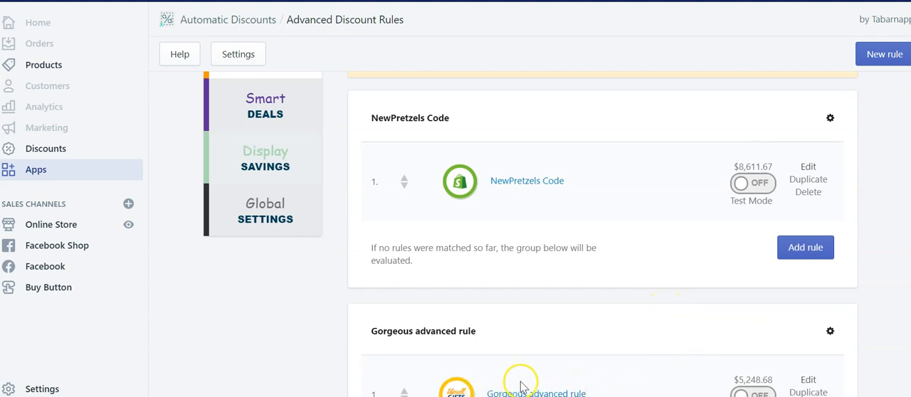
mouse_move(539, 192)
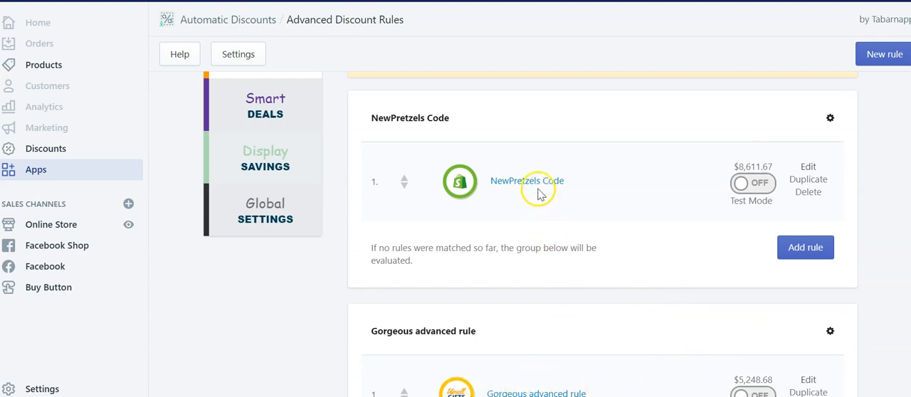
mouse_move(573, 194)
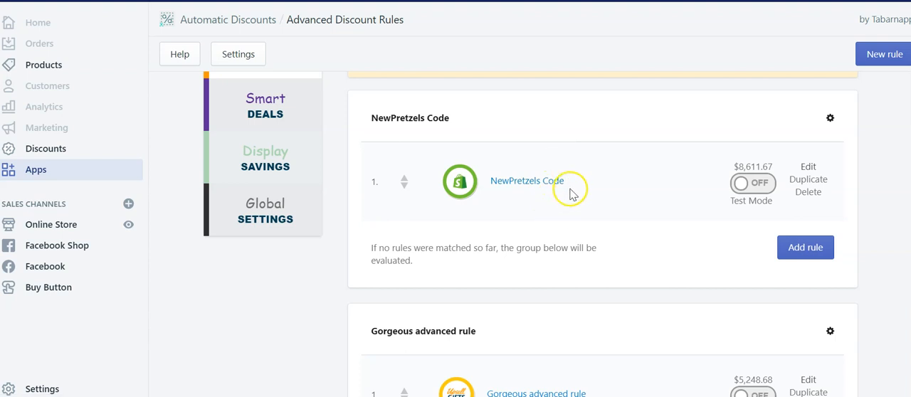
mouse_move(637, 281)
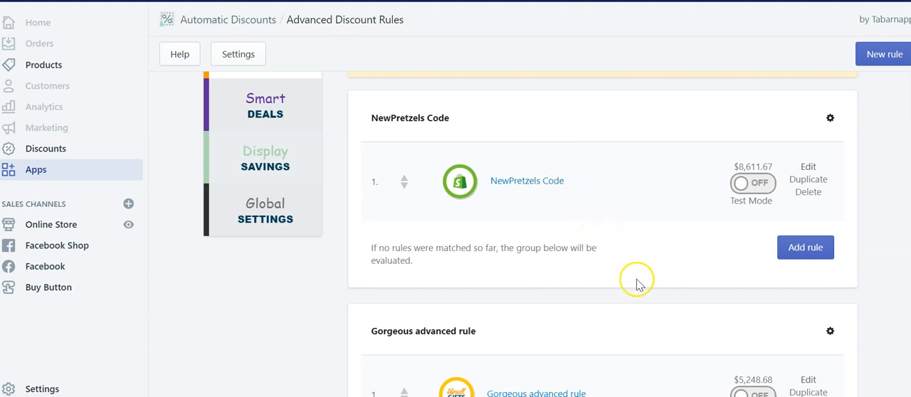
scroll("down", 3)
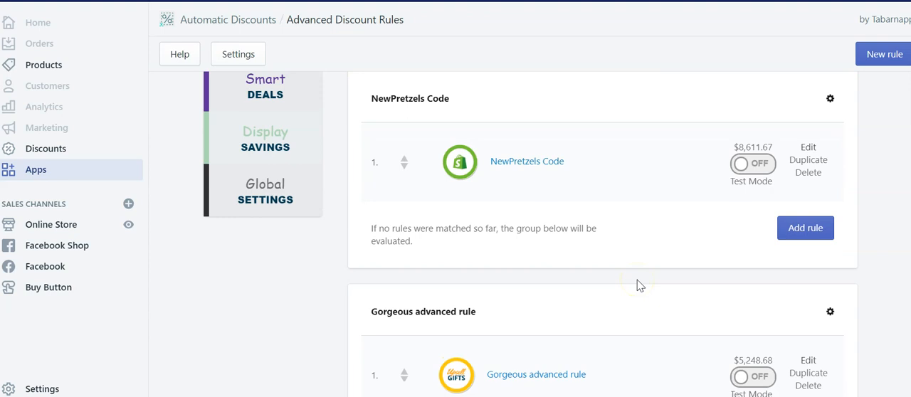
left_click(265, 106)
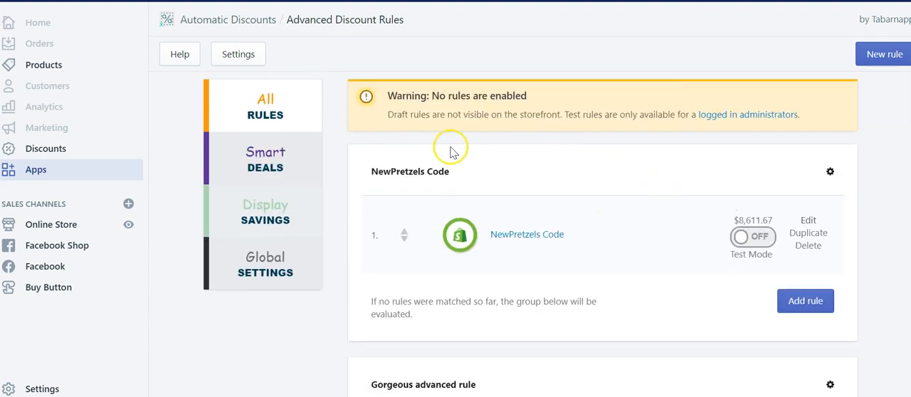
scroll("down", 3)
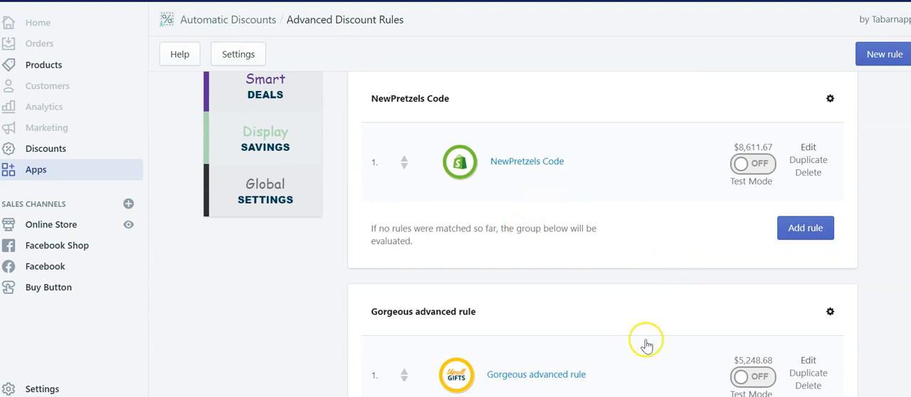
mouse_move(667, 276)
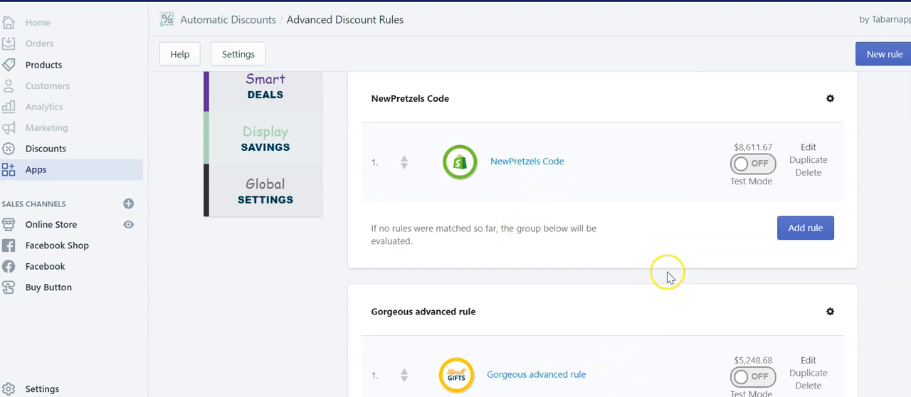
mouse_move(717, 199)
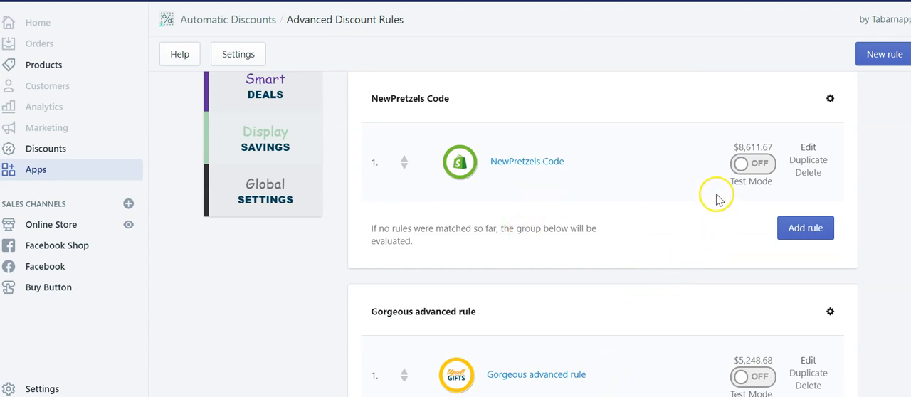
mouse_move(772, 147)
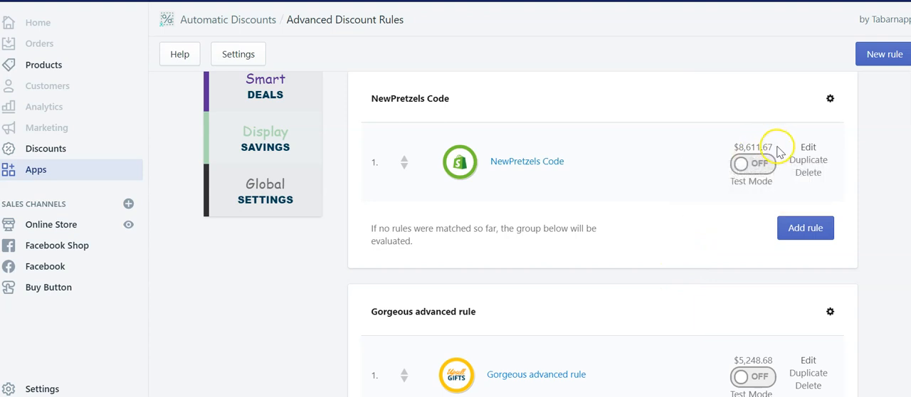
mouse_move(753, 148)
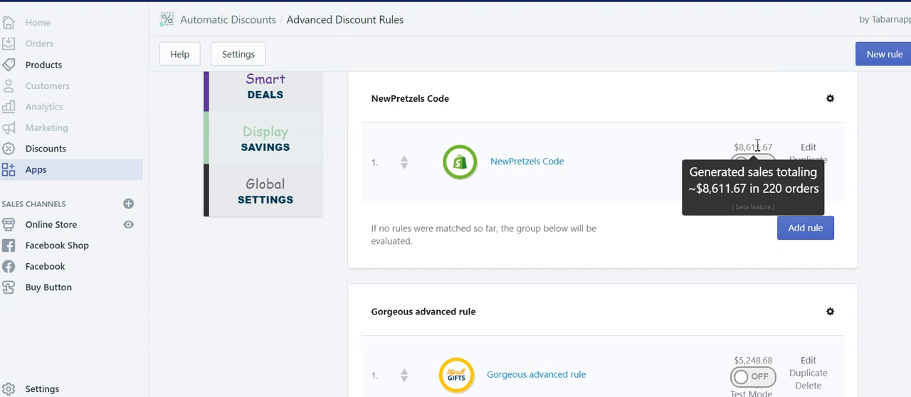
Scroll the rules list down to the second rule's earnings figure
scroll("down", 3)
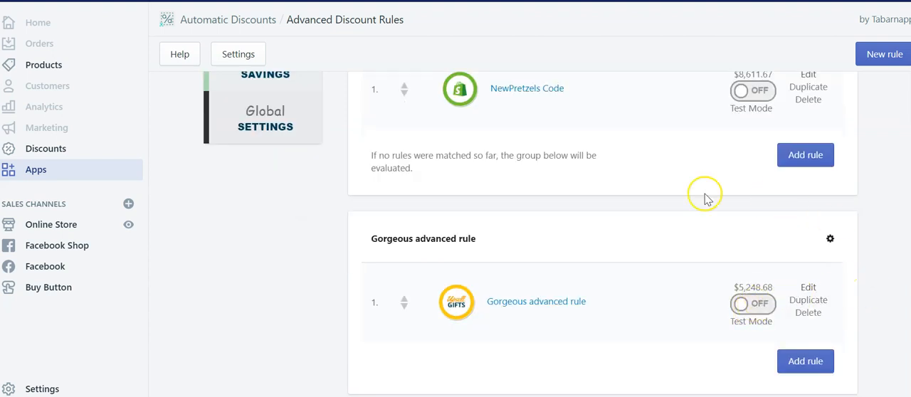
mouse_move(751, 287)
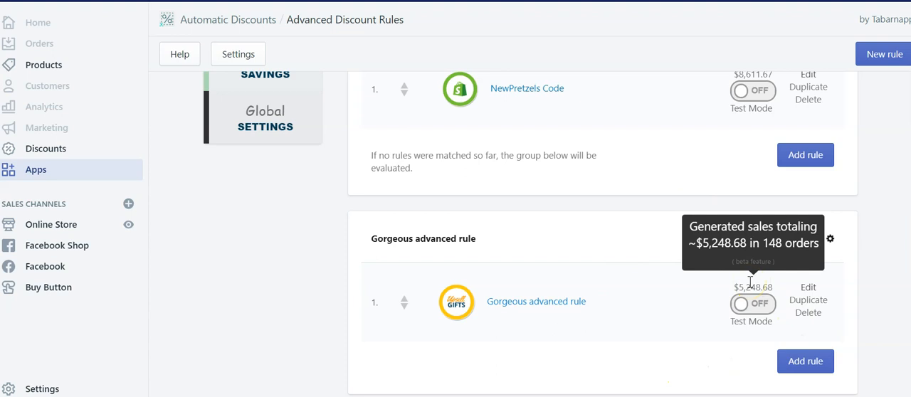
mouse_move(772, 278)
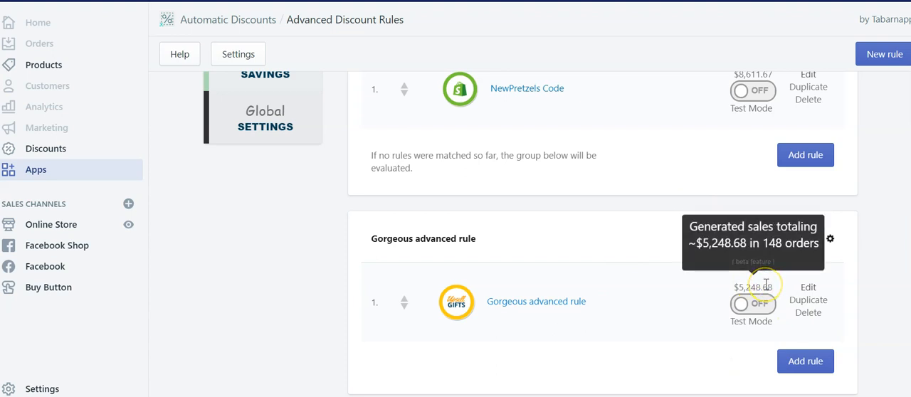
mouse_move(414, 381)
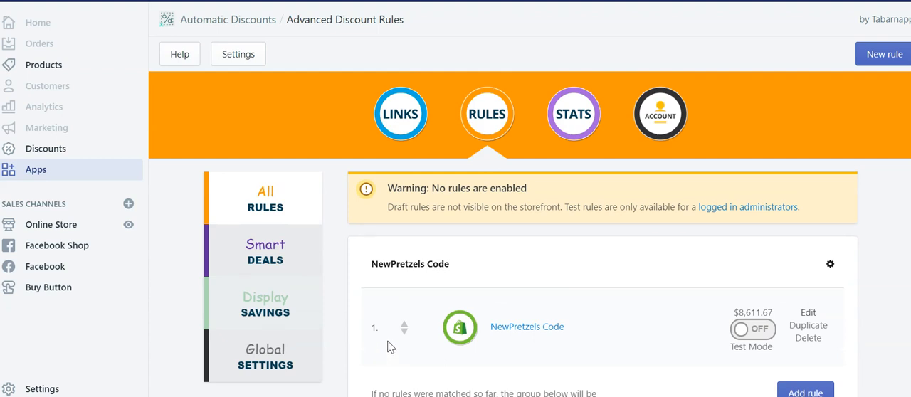
mouse_move(495, 247)
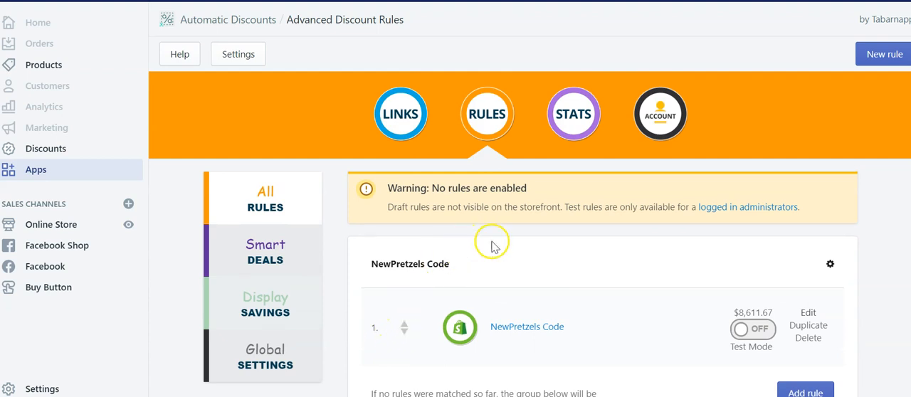
mouse_move(551, 178)
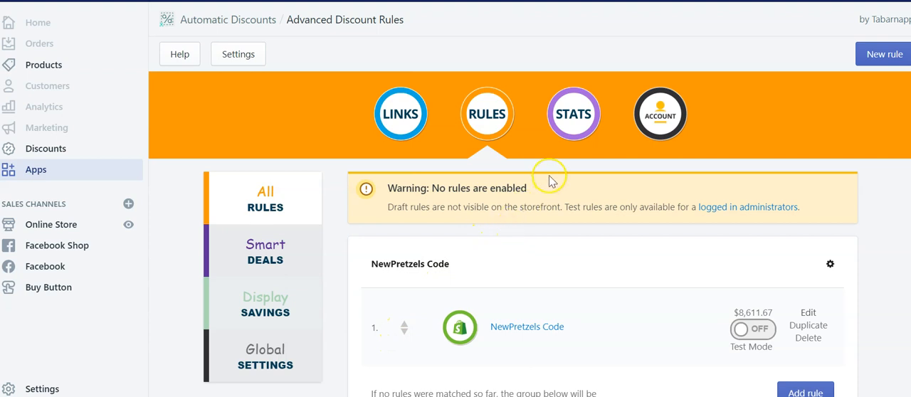
mouse_move(554, 162)
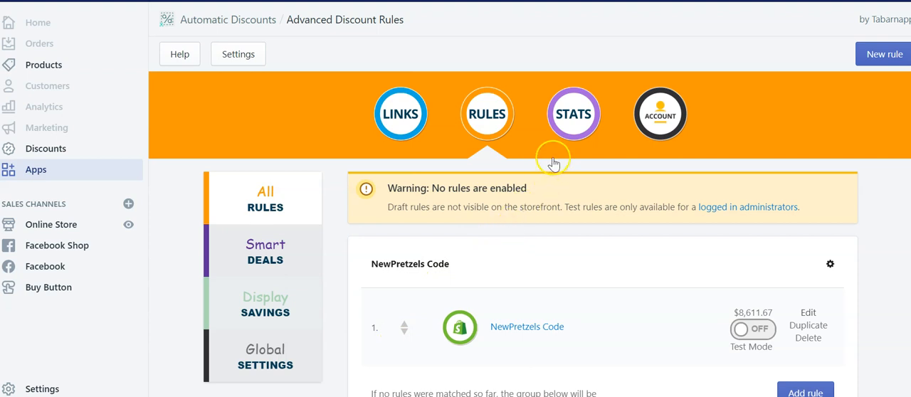
Reopen the Statistics page showing $16,074.28 earnings, 368 orders and NewPretzels Code as best rule
left_click(573, 113)
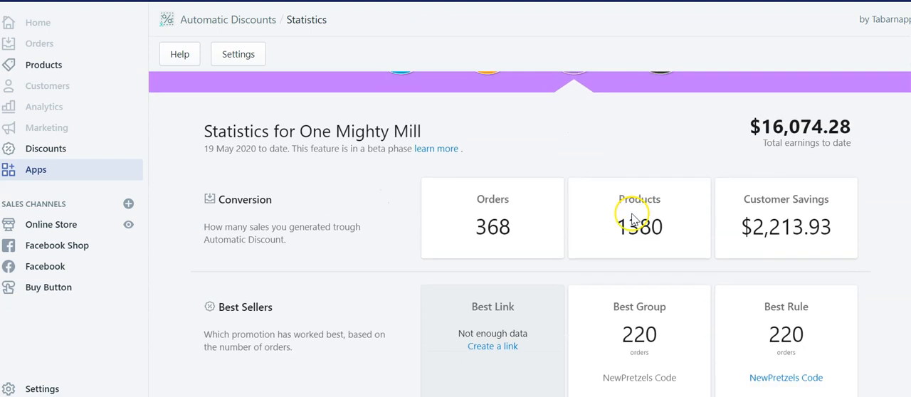